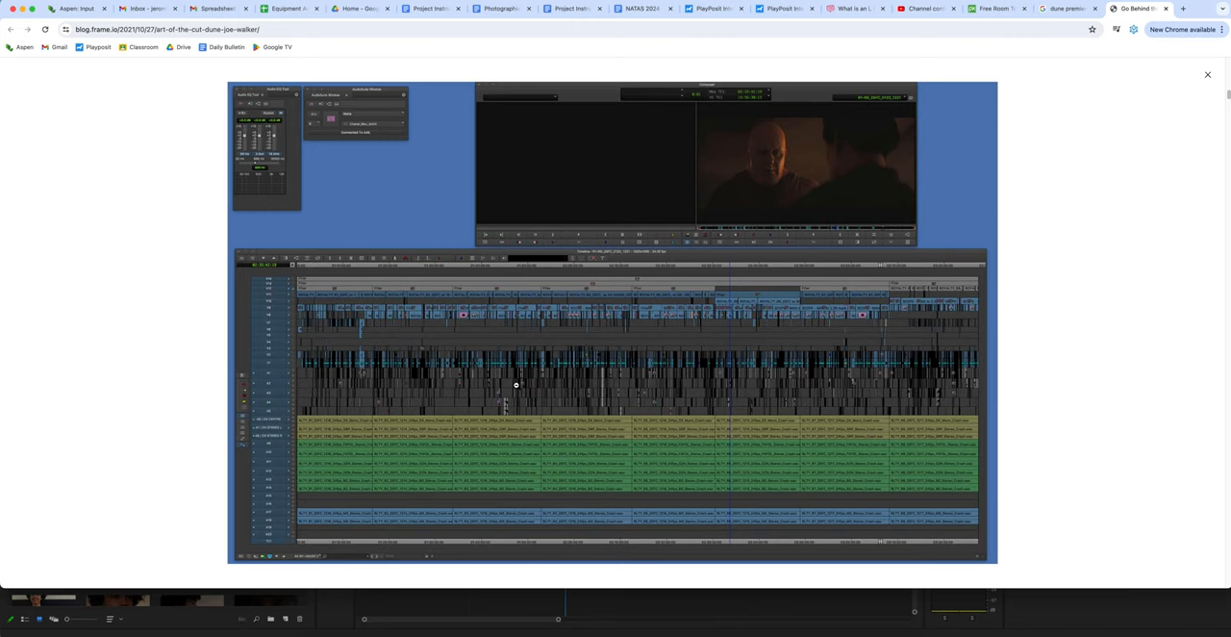
mouse_move(275, 323)
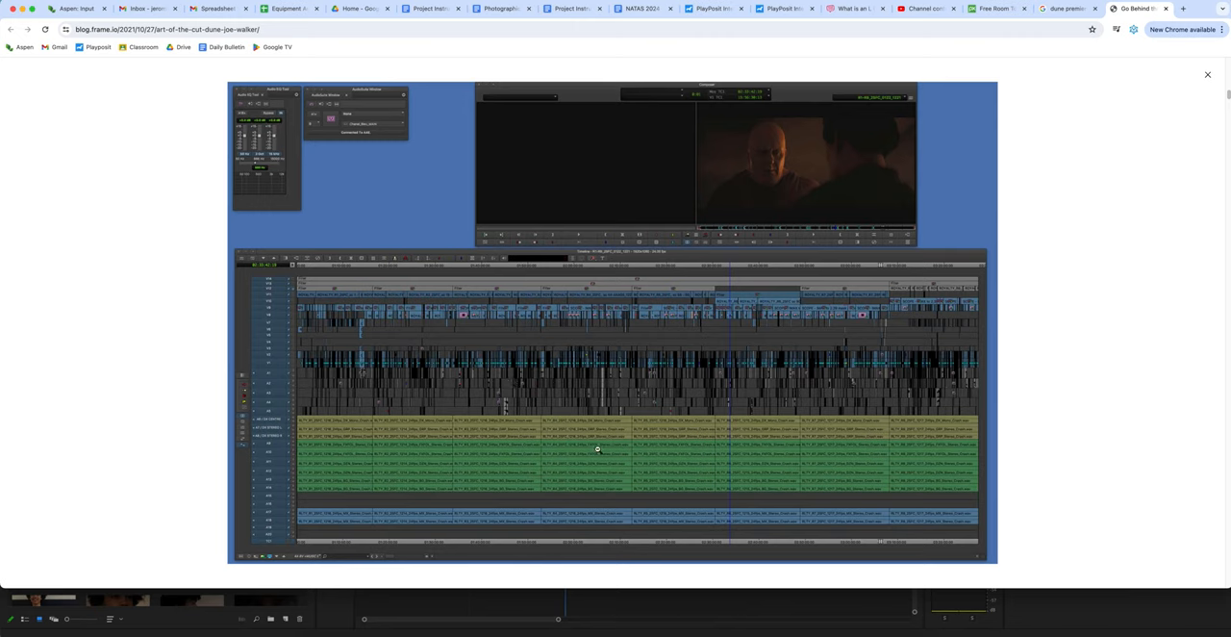
mouse_move(364, 355)
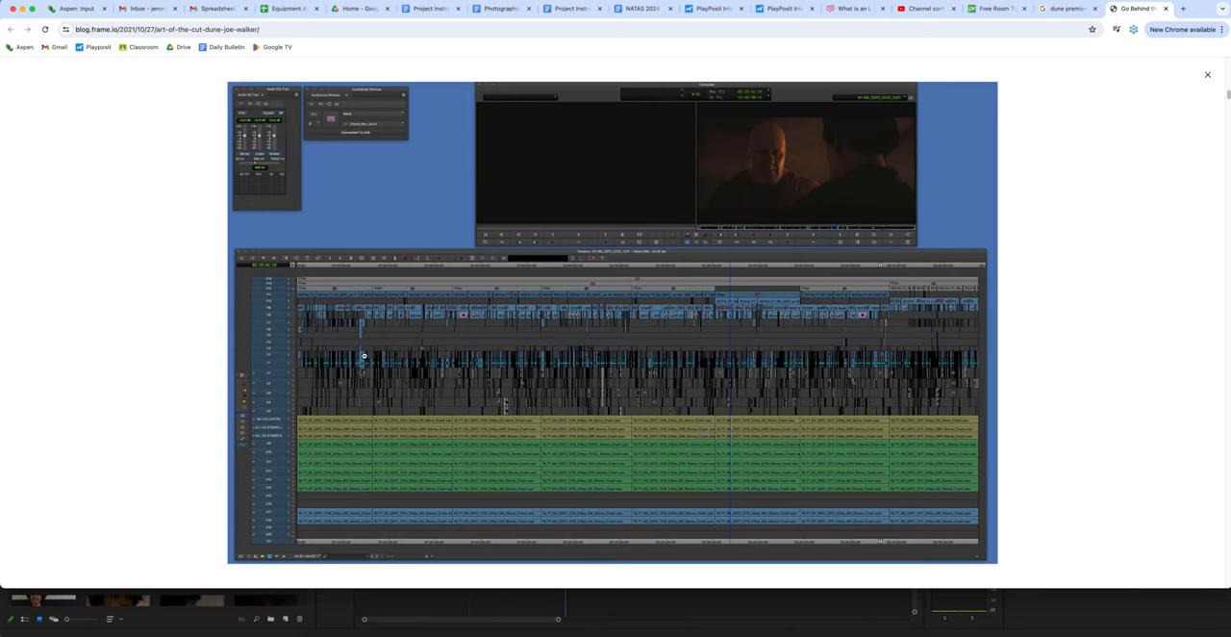
mouse_move(375, 477)
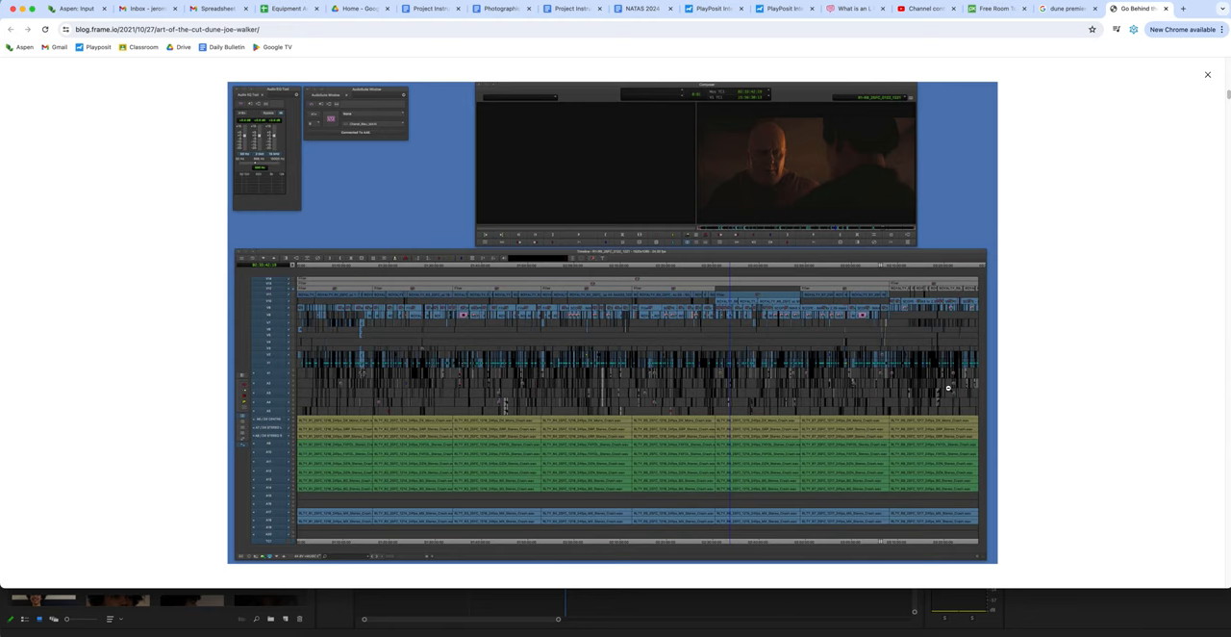
mouse_move(758, 385)
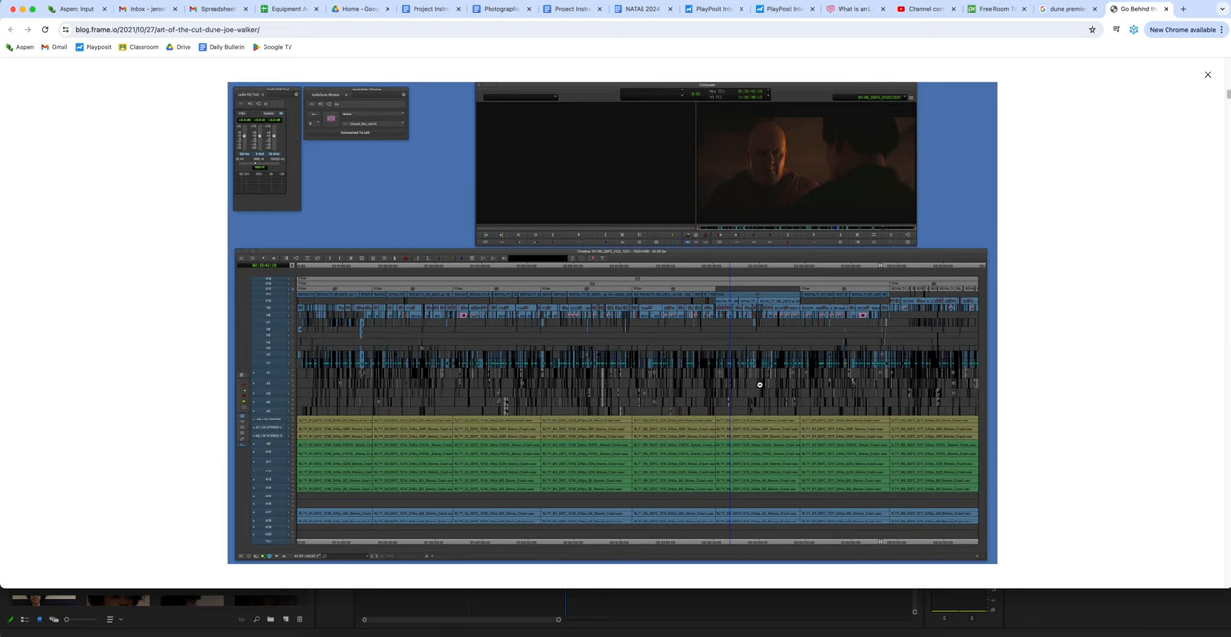
mouse_move(331, 427)
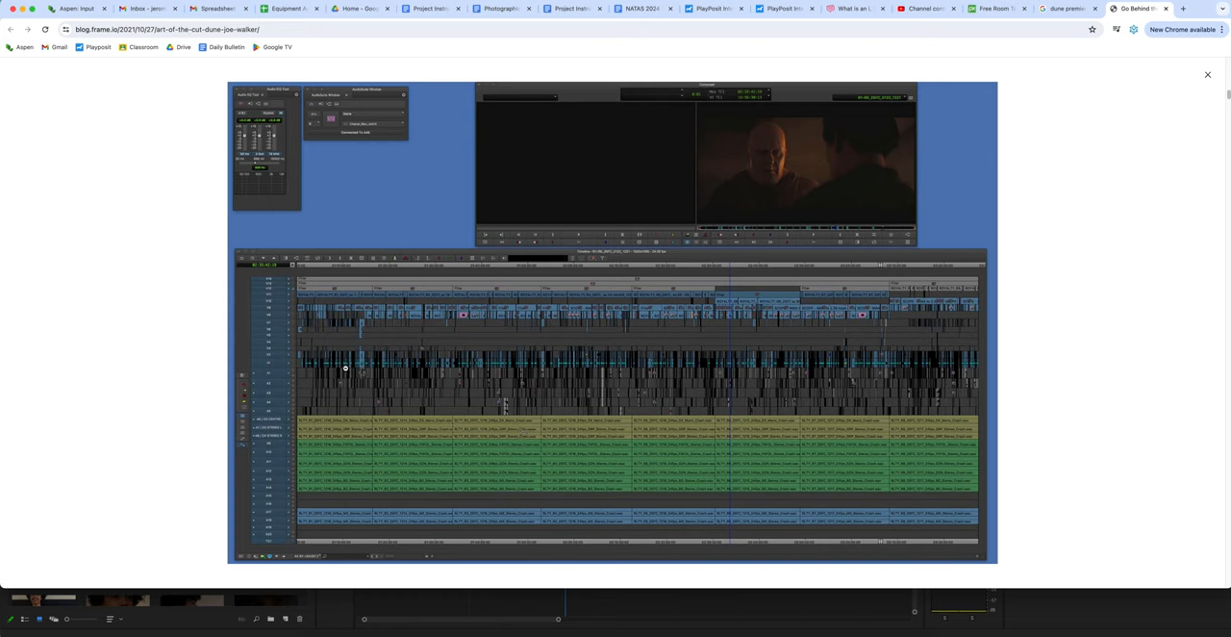
mouse_move(493, 373)
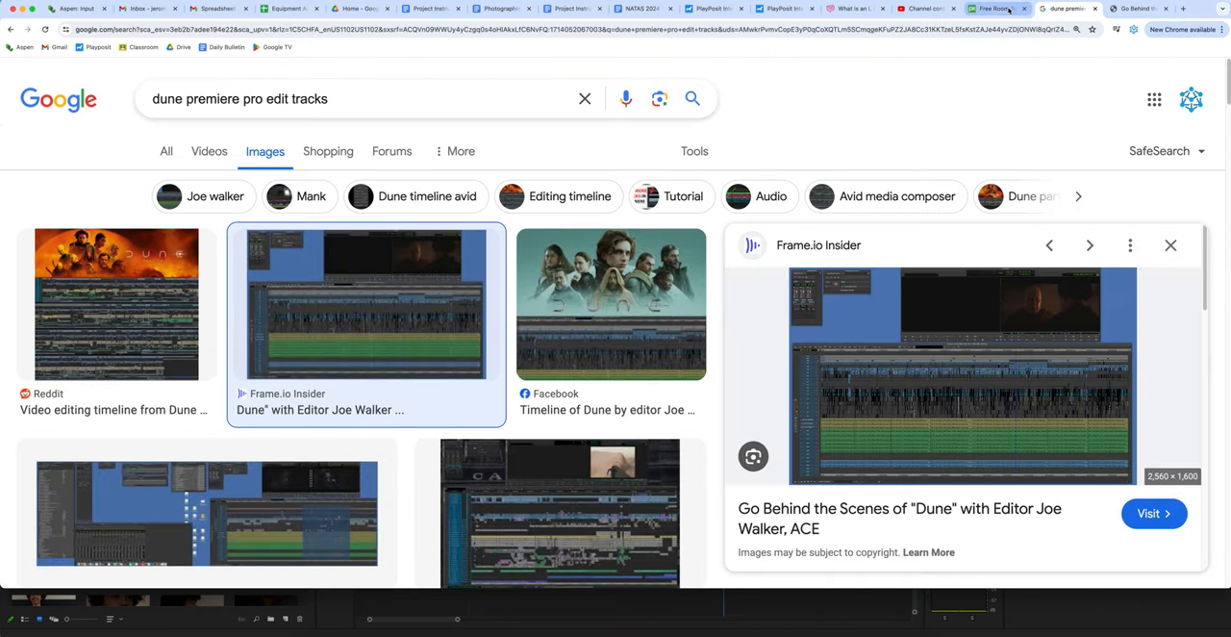
Download 'The Ambience Room Tone' effect from the Pixabay room-tone results and dismiss the thank-you prompt
left_click(996, 8)
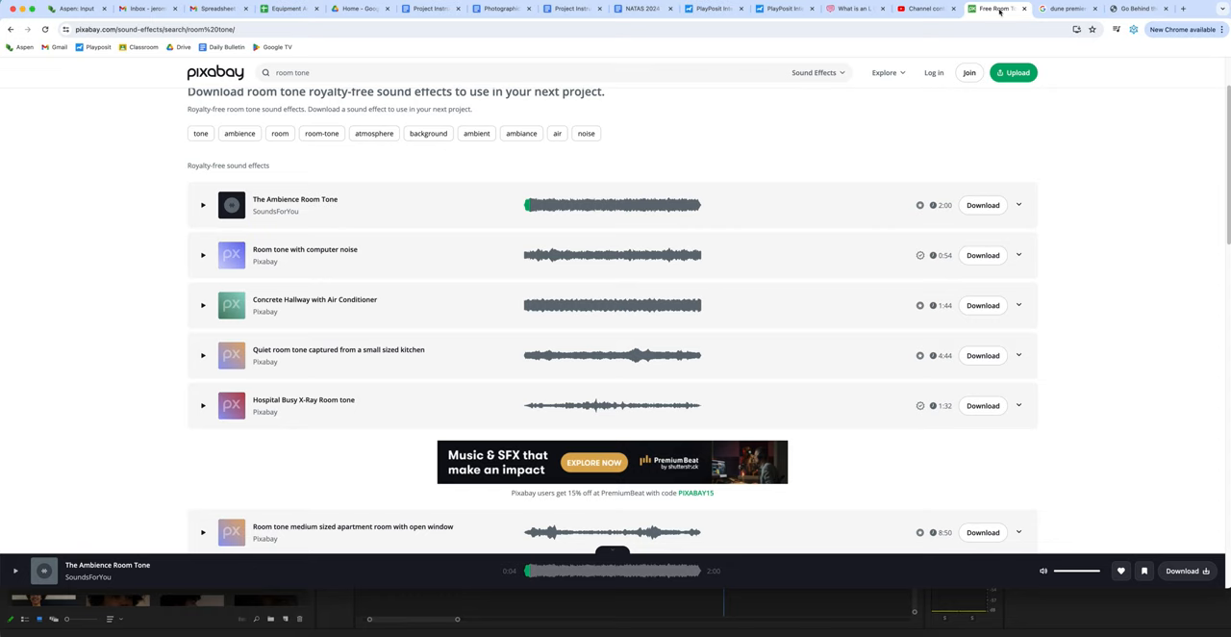
scroll("up", 3)
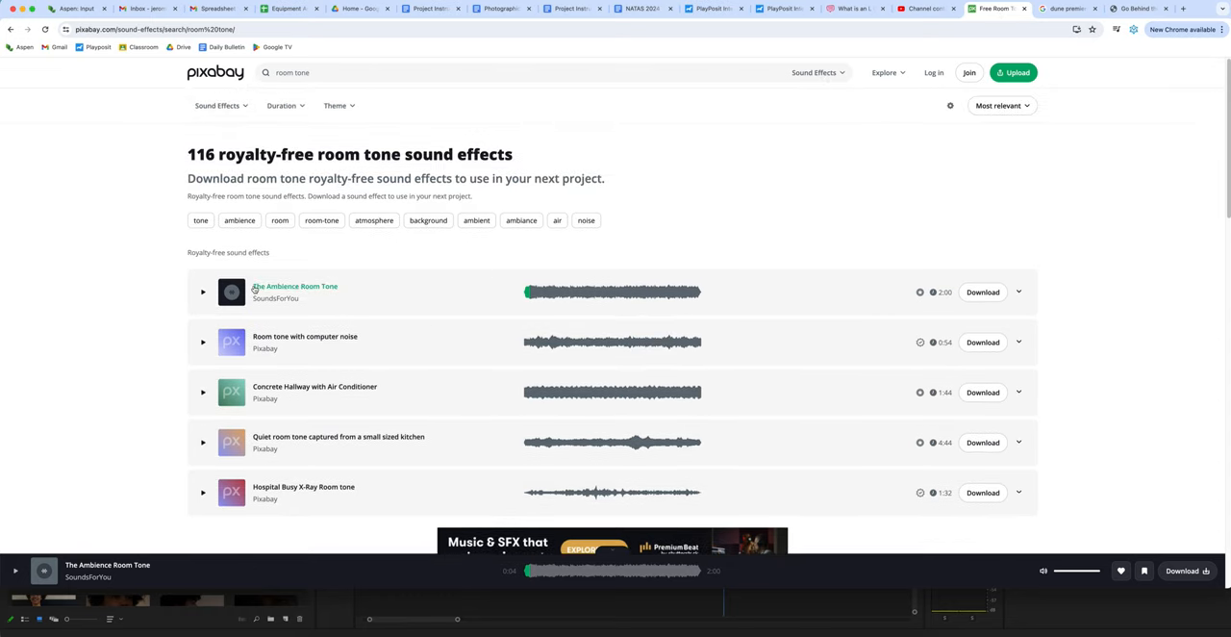
left_click(202, 292)
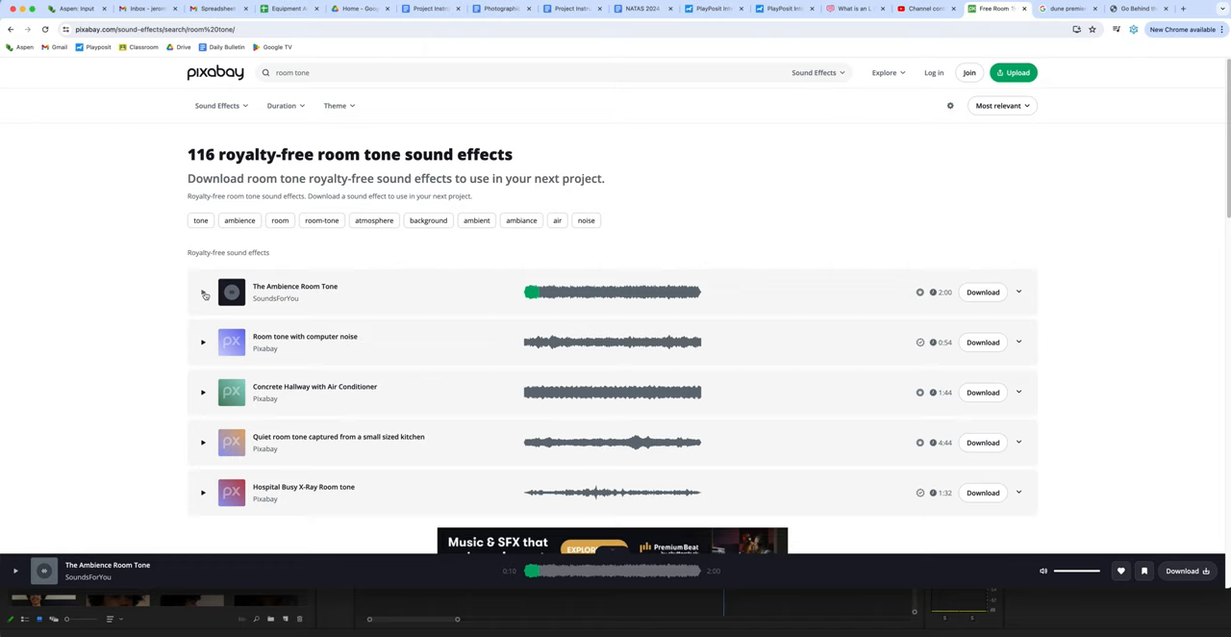
left_click(982, 293)
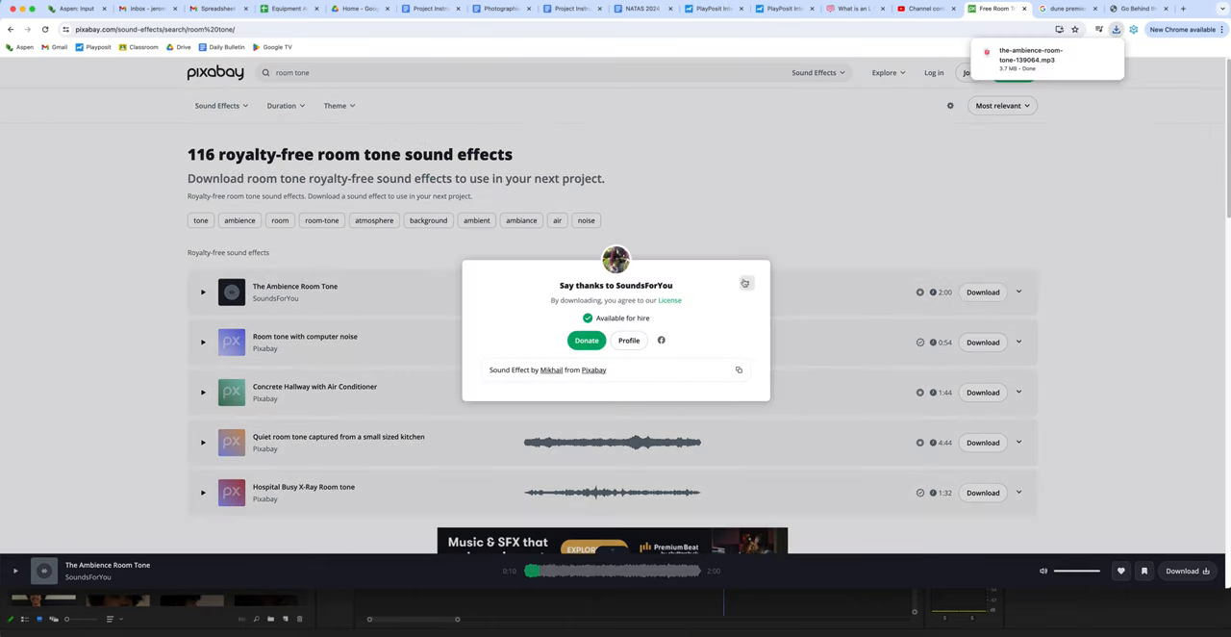
left_click(745, 283)
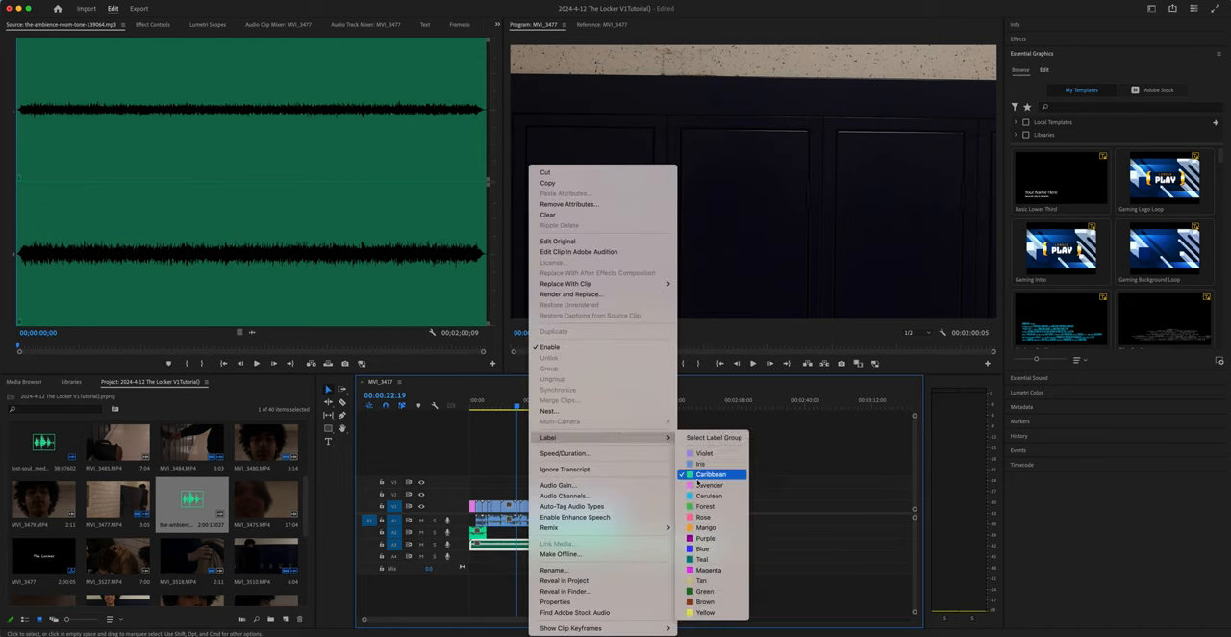
Label the room-tone clip pink and play the sequence to hear it under the dialogue
left_click(712, 473)
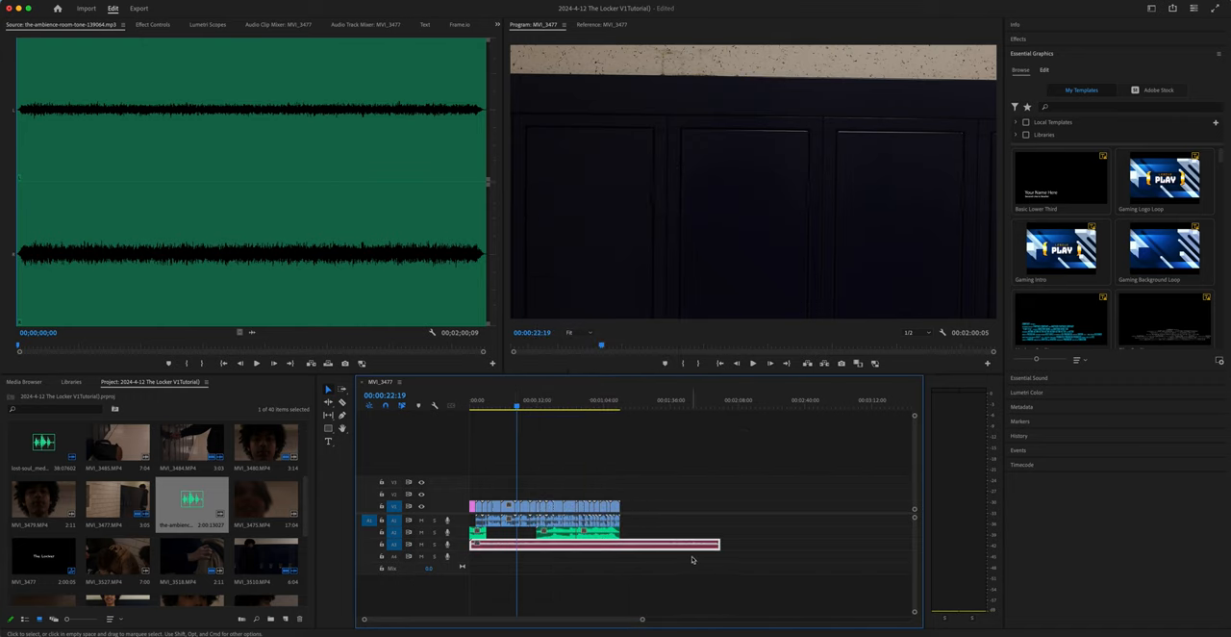
left_click(512, 404)
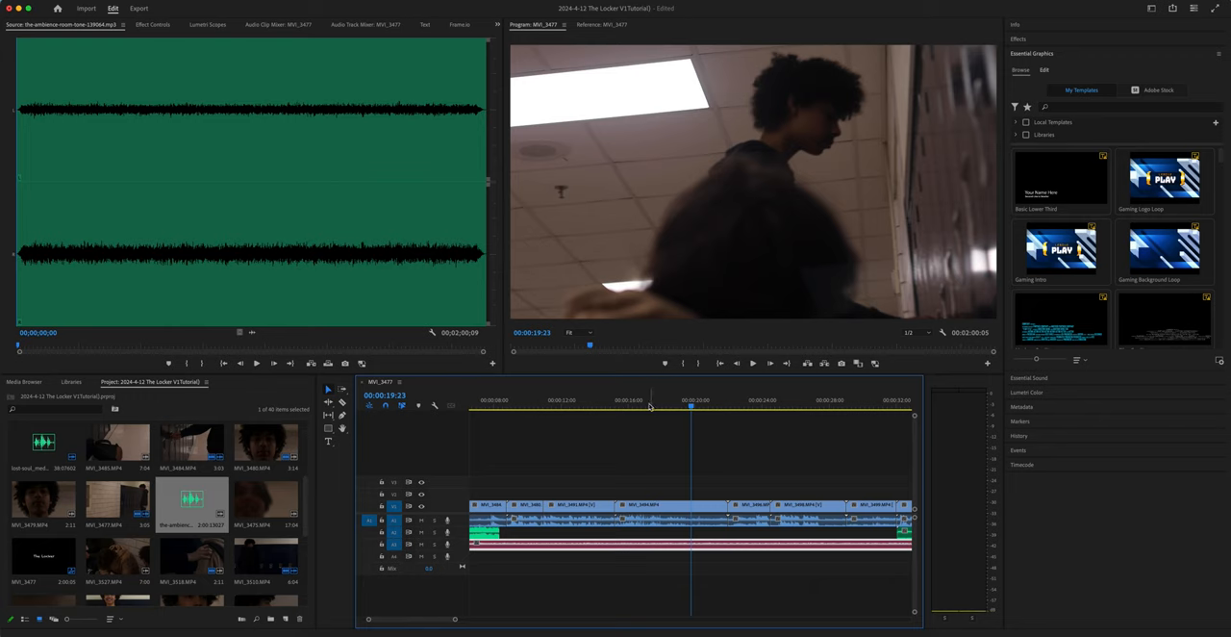
left_click(642, 400)
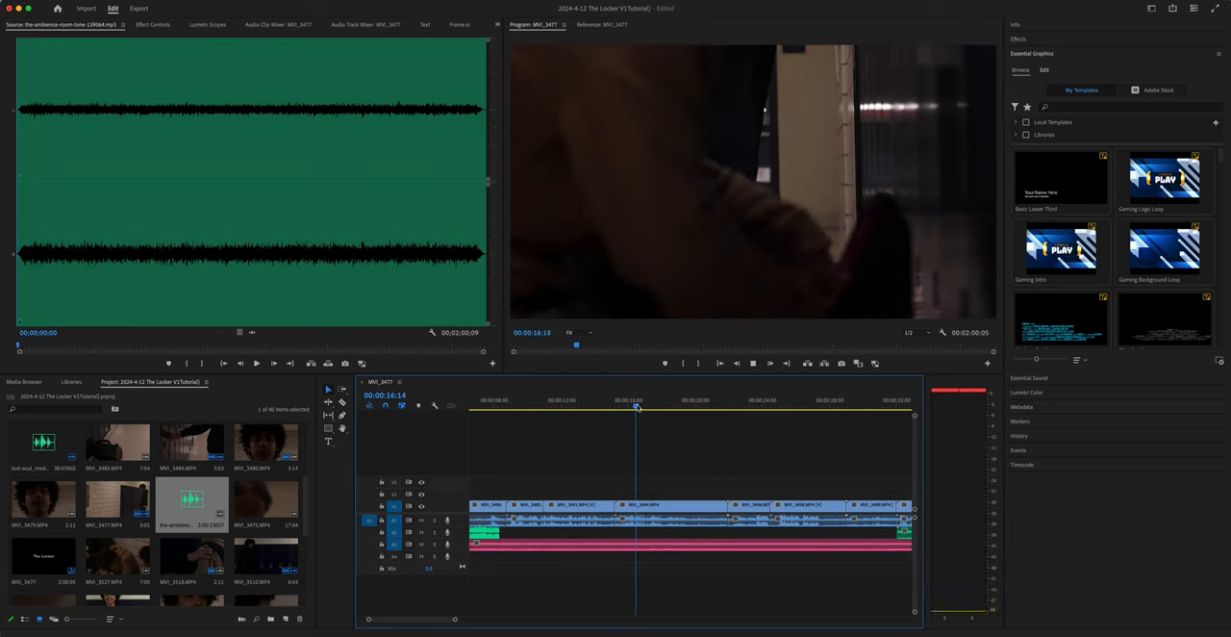
key("space")
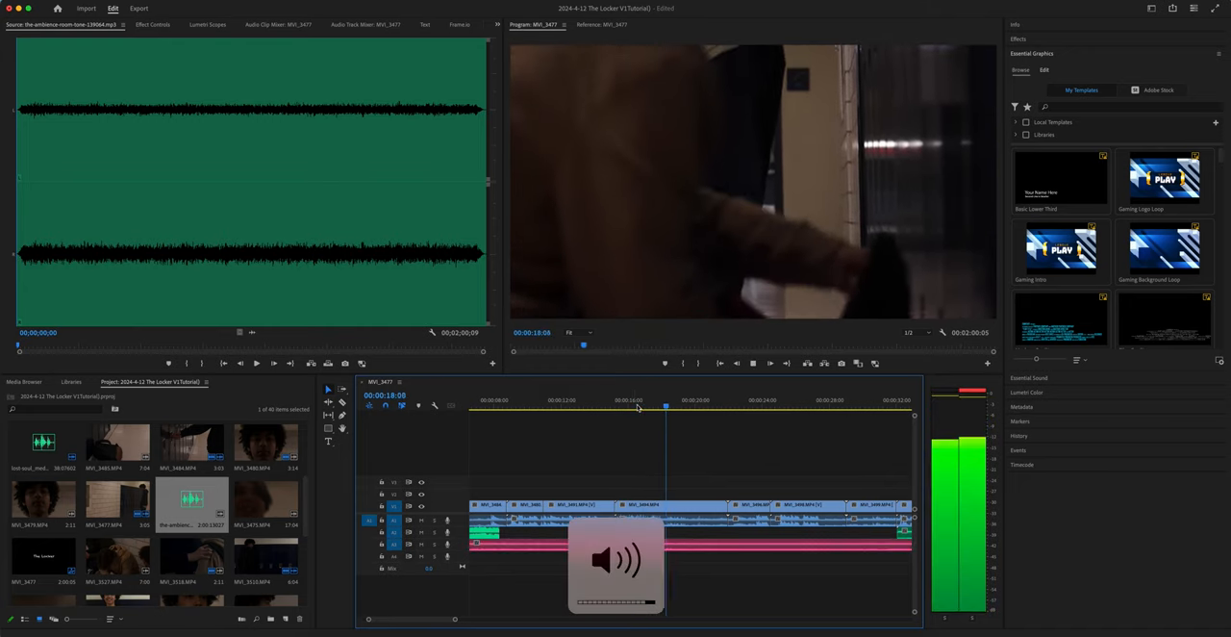
left_click(700, 408)
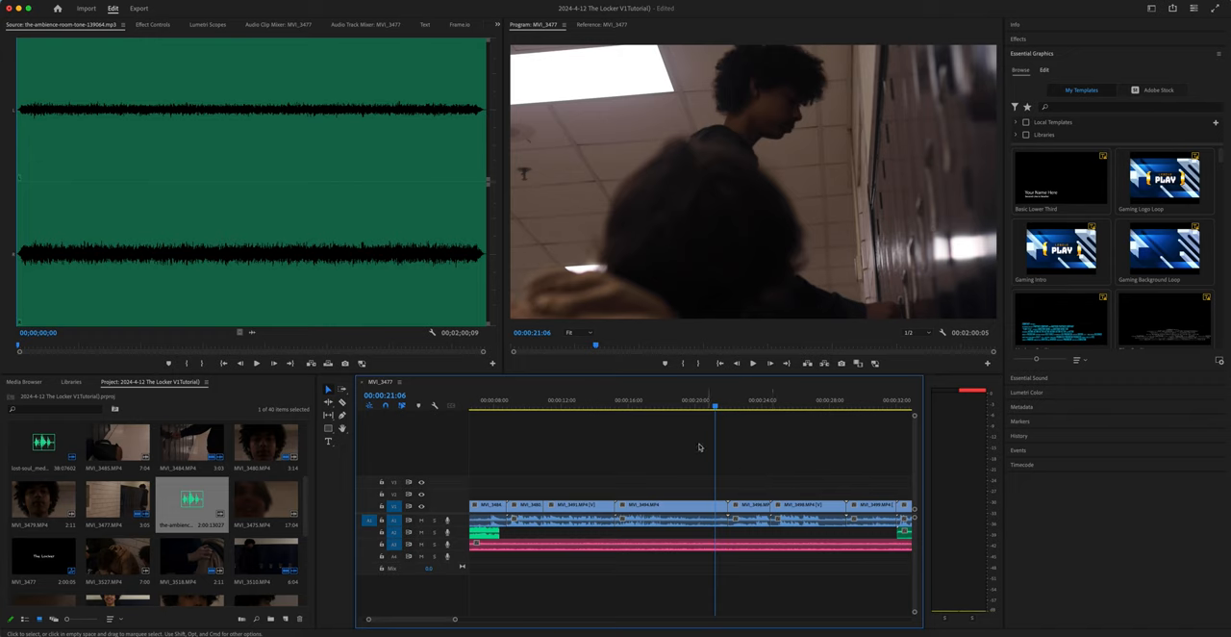
Replay the section around the cut, selecting a dialogue clip to compare against the room tone
left_click(650, 400)
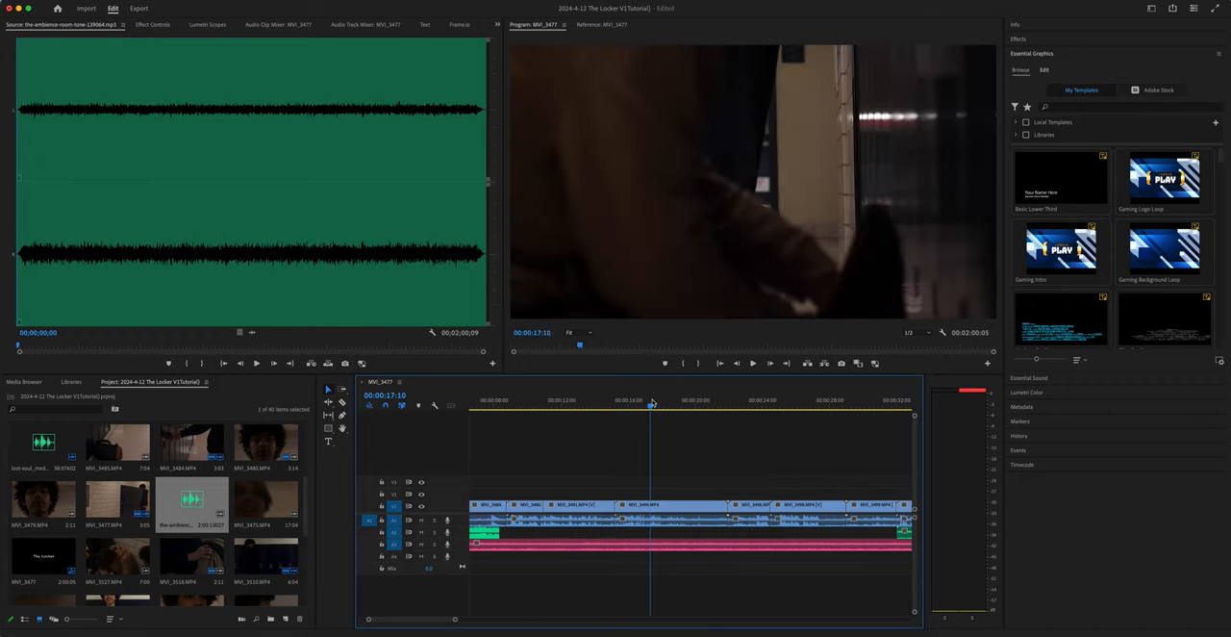
key("space")
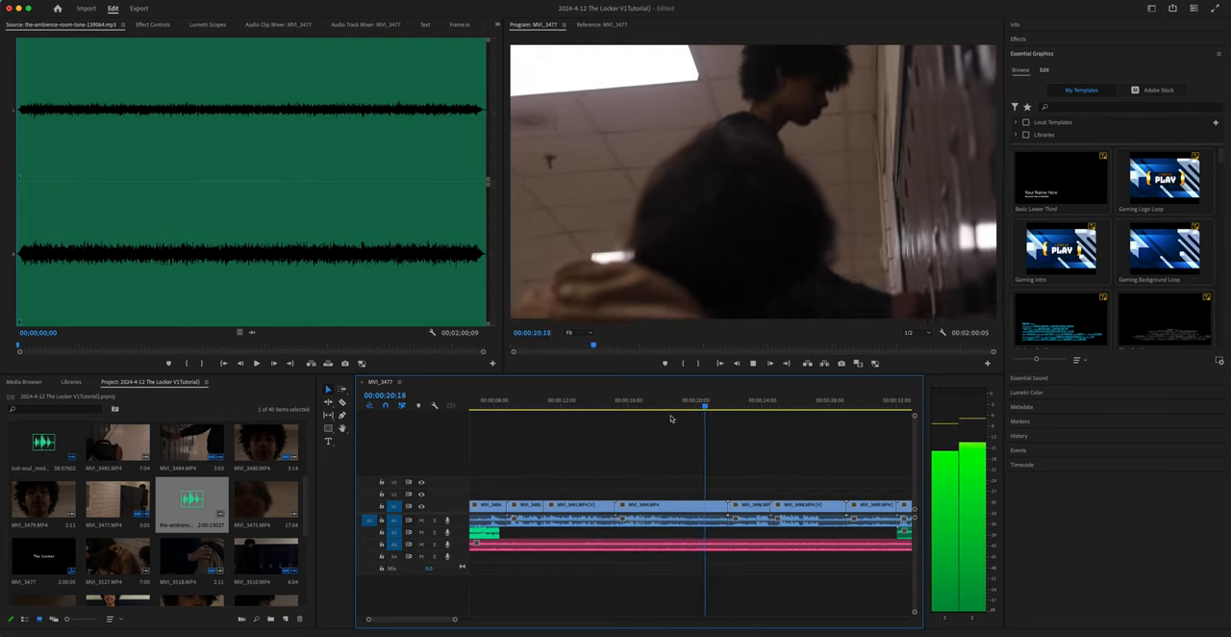
left_click(733, 404)
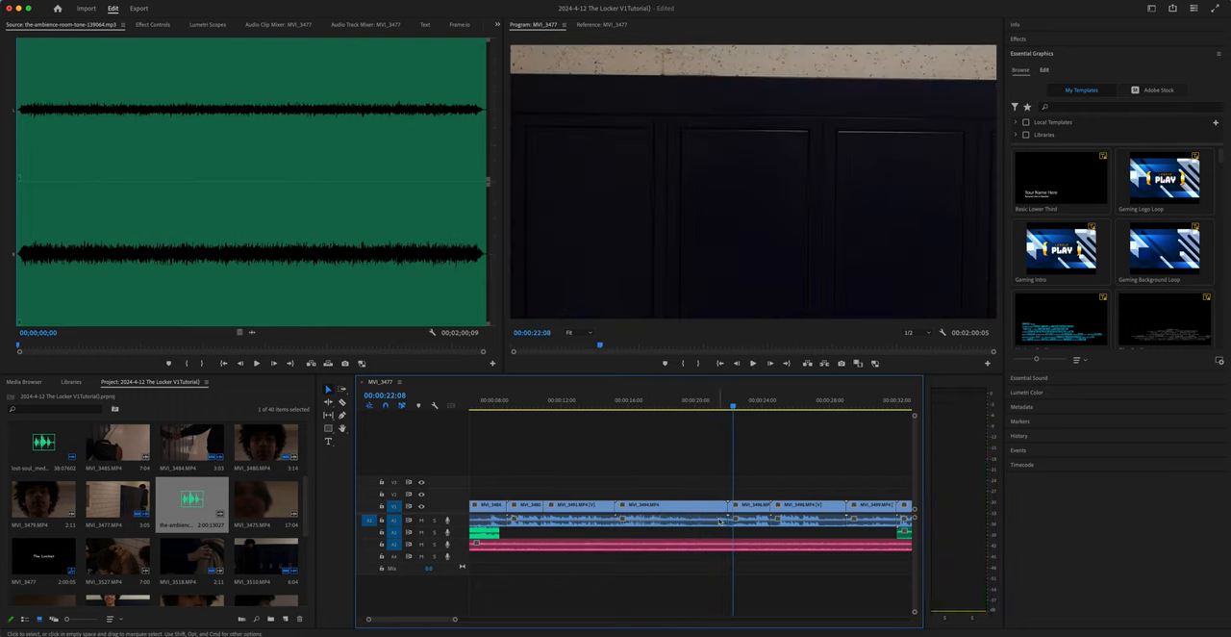
left_click(669, 504)
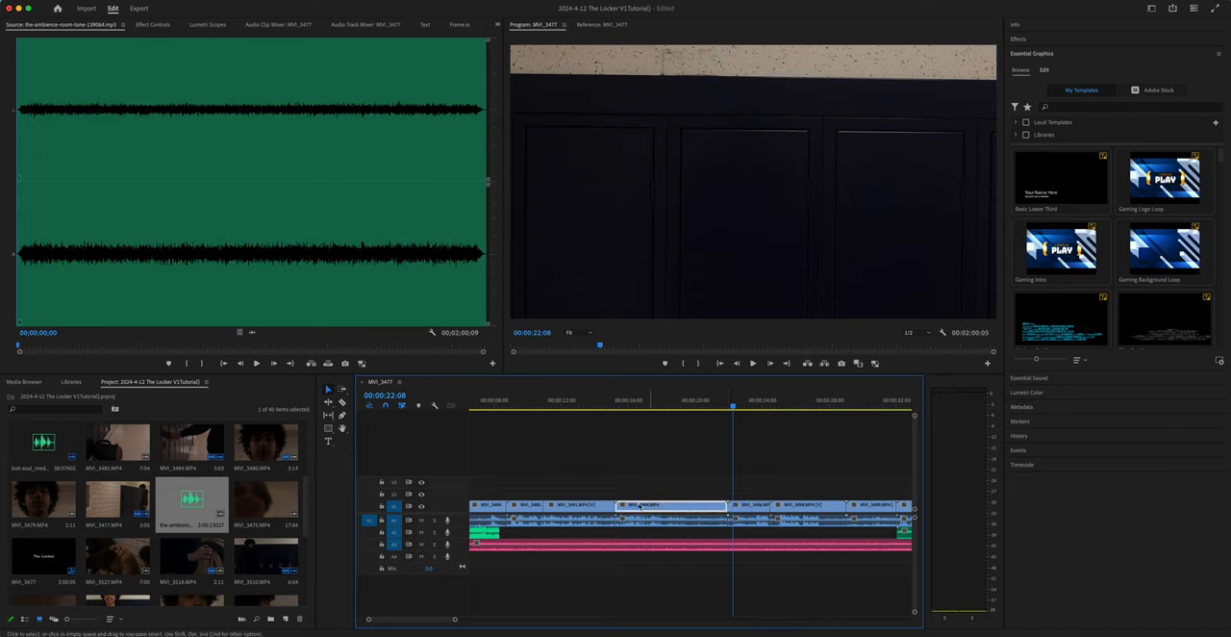
left_click(619, 400)
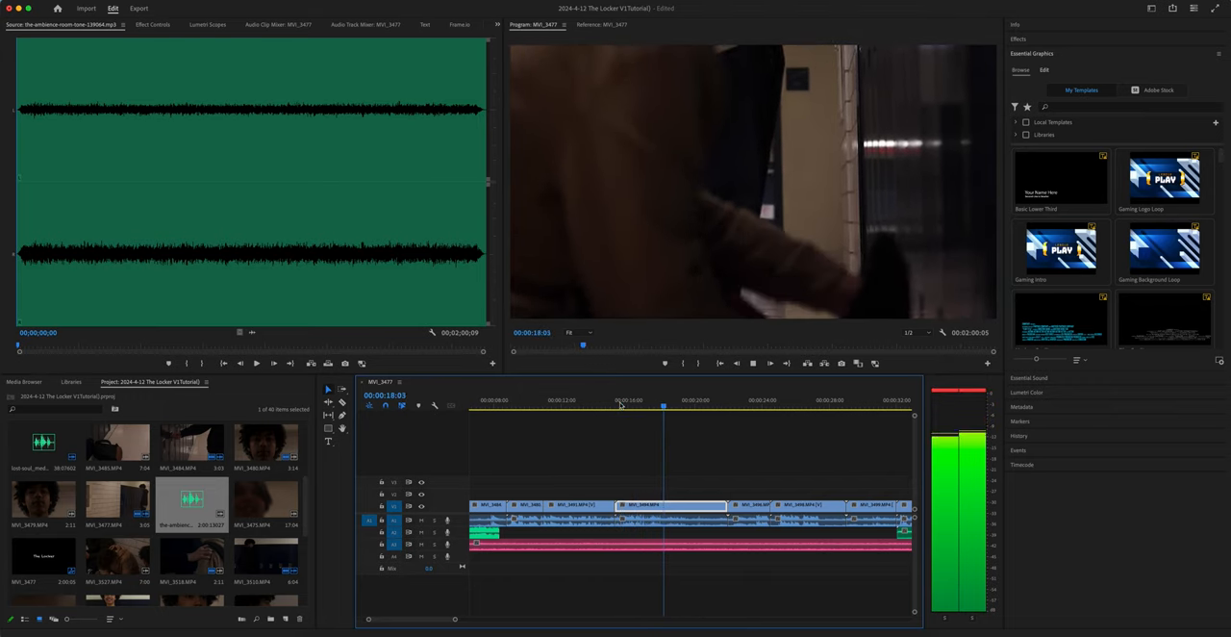
left_click(623, 406)
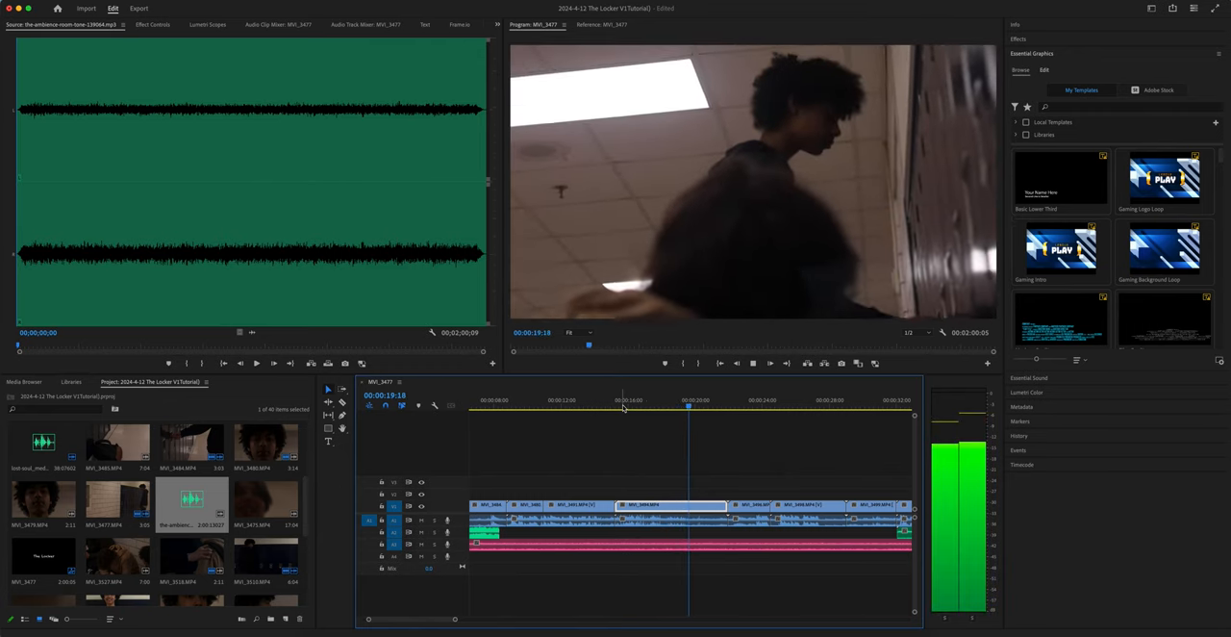
Reposition the playhead along the sequence over the full-length room-tone track
left_click(675, 405)
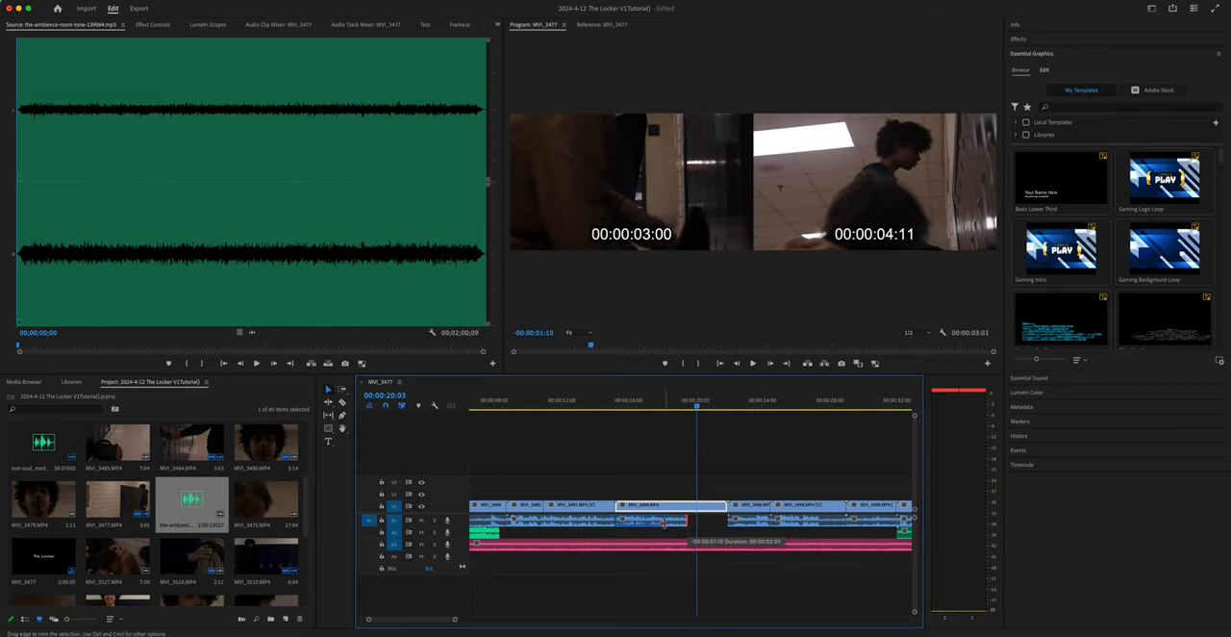
left_click(614, 400)
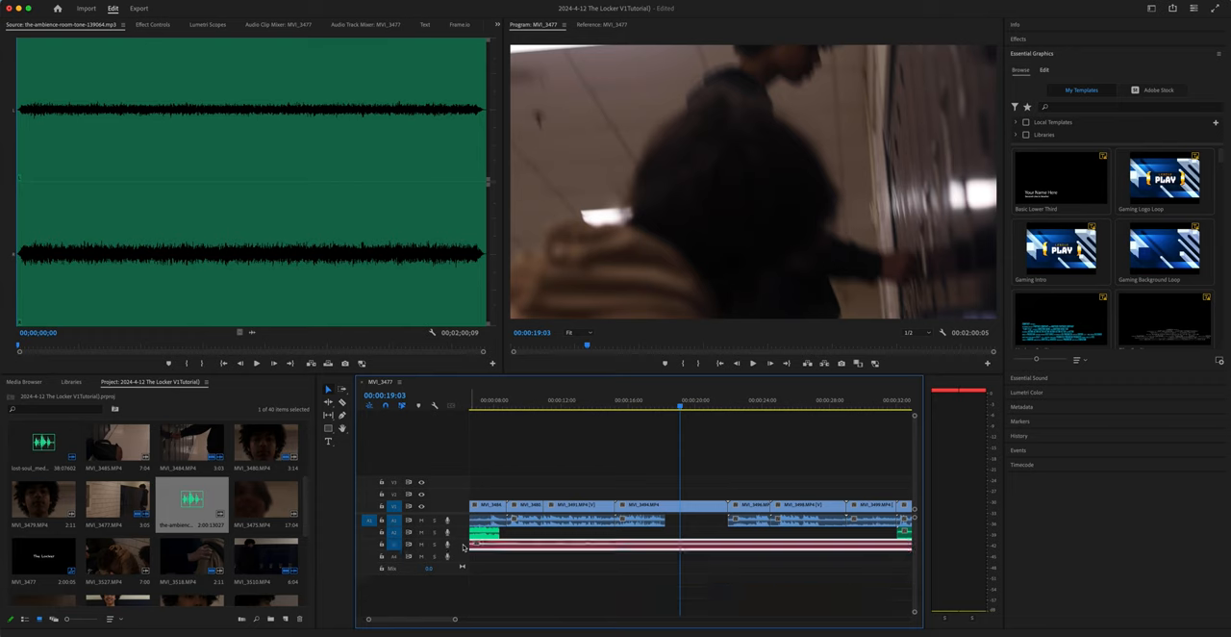
mouse_move(431, 555)
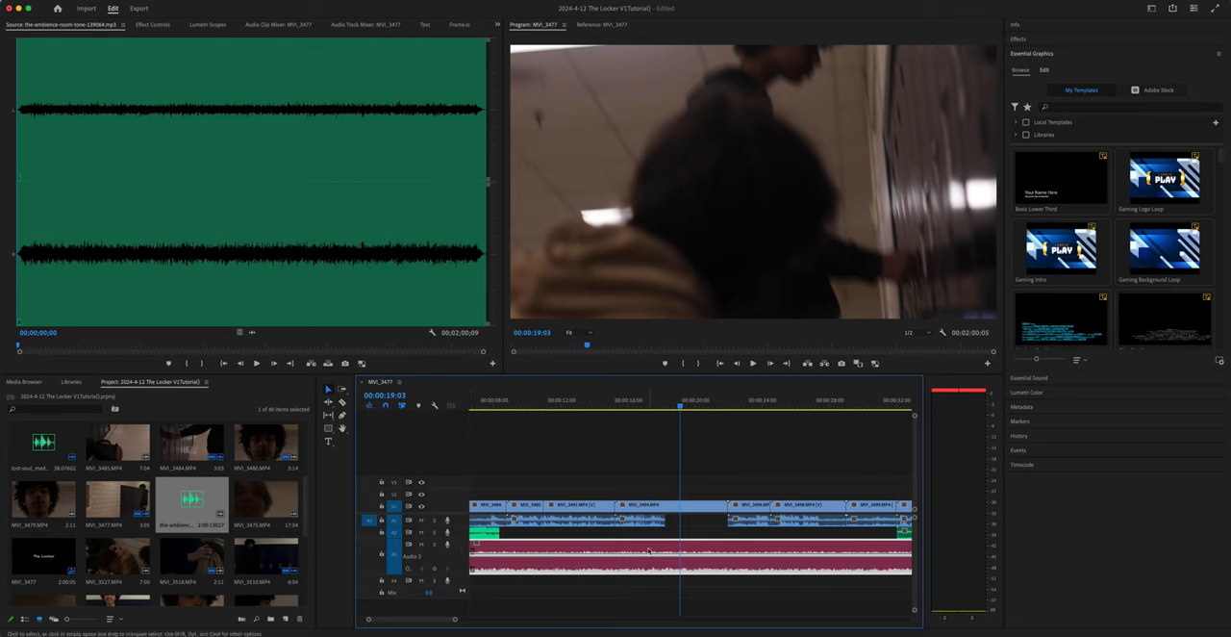
mouse_move(342, 415)
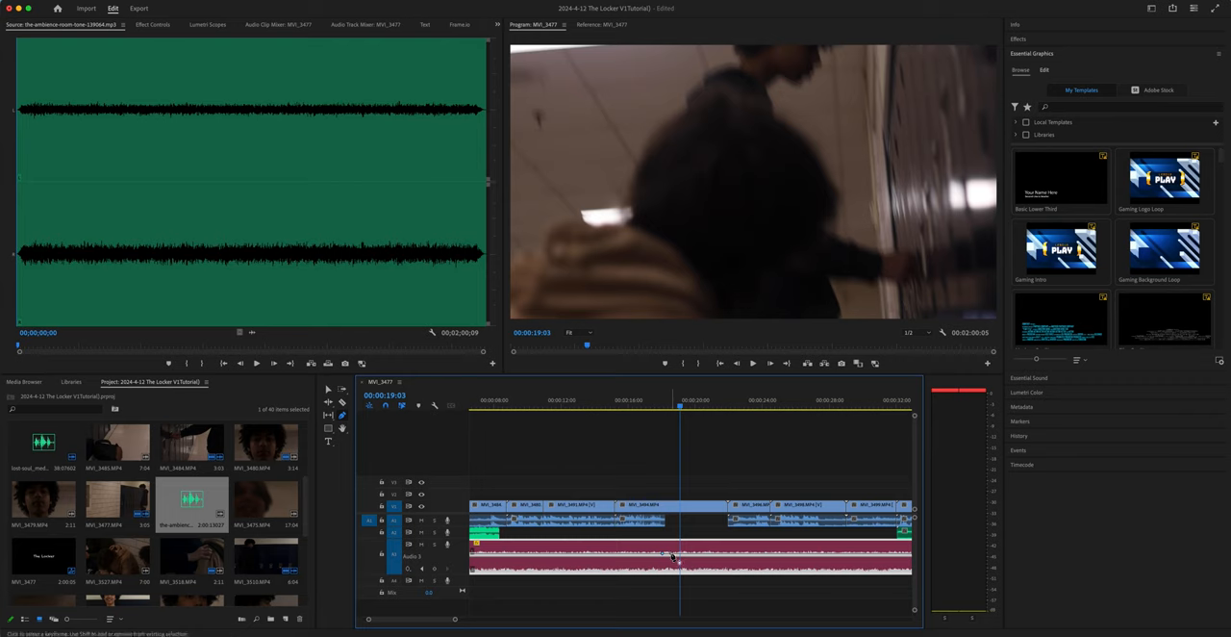
mouse_move(727, 554)
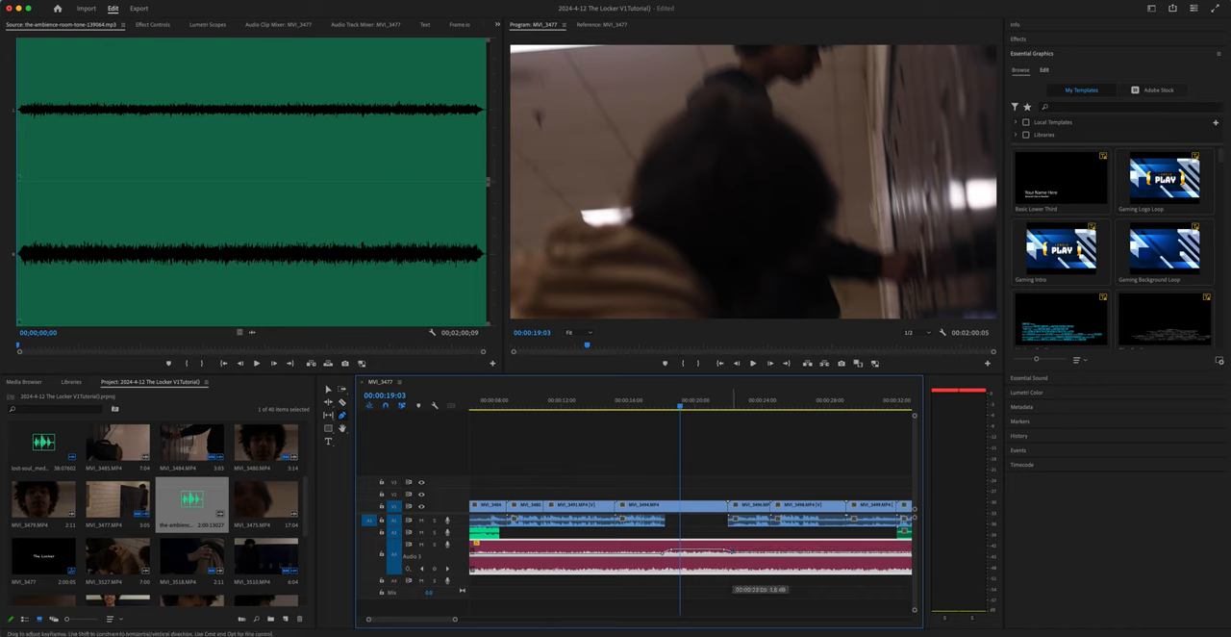
mouse_move(959, 188)
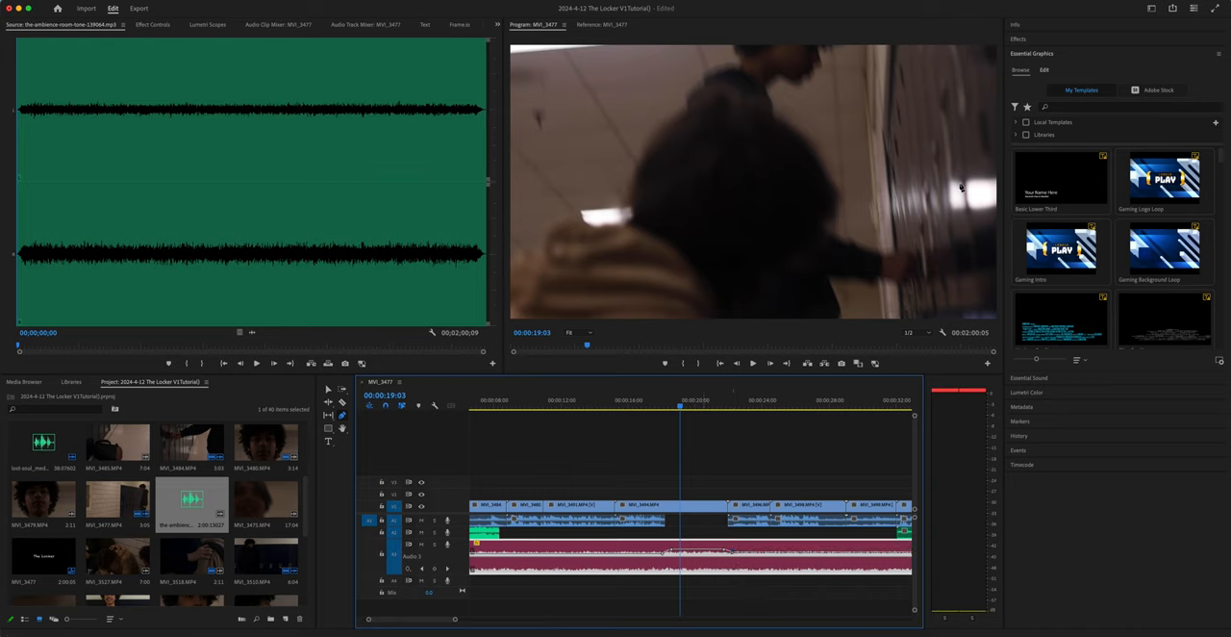
List the Audio Transitions > Crossfade effects, including Constant Power, in the Effects panel
left_click(1018, 39)
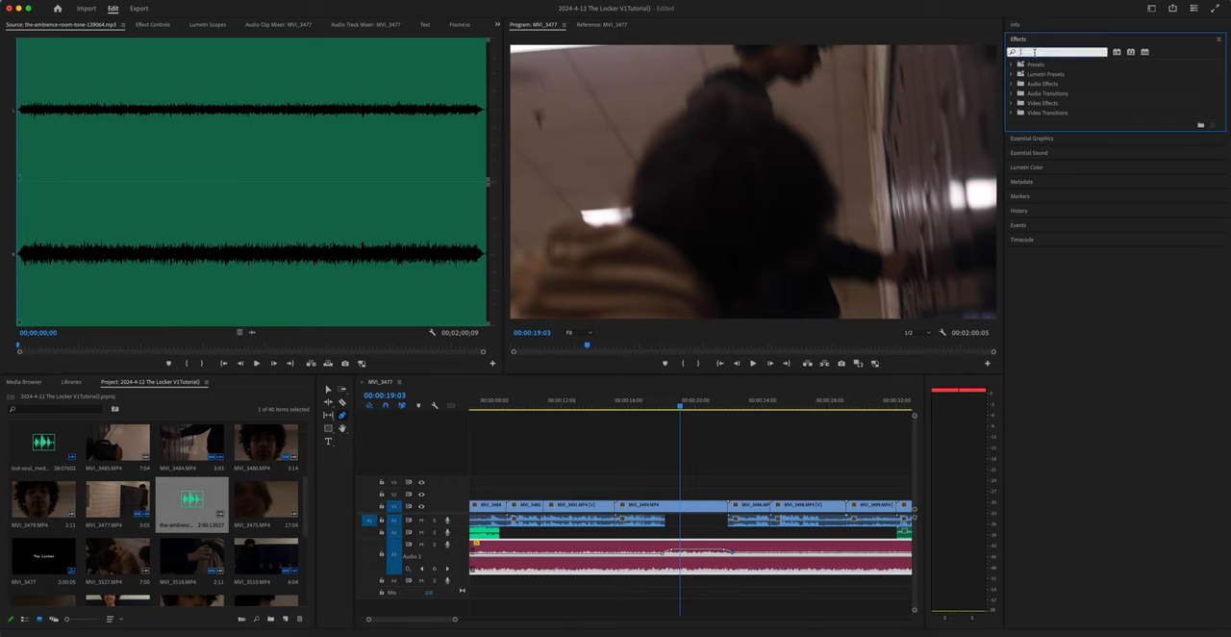
left_click(1012, 92)
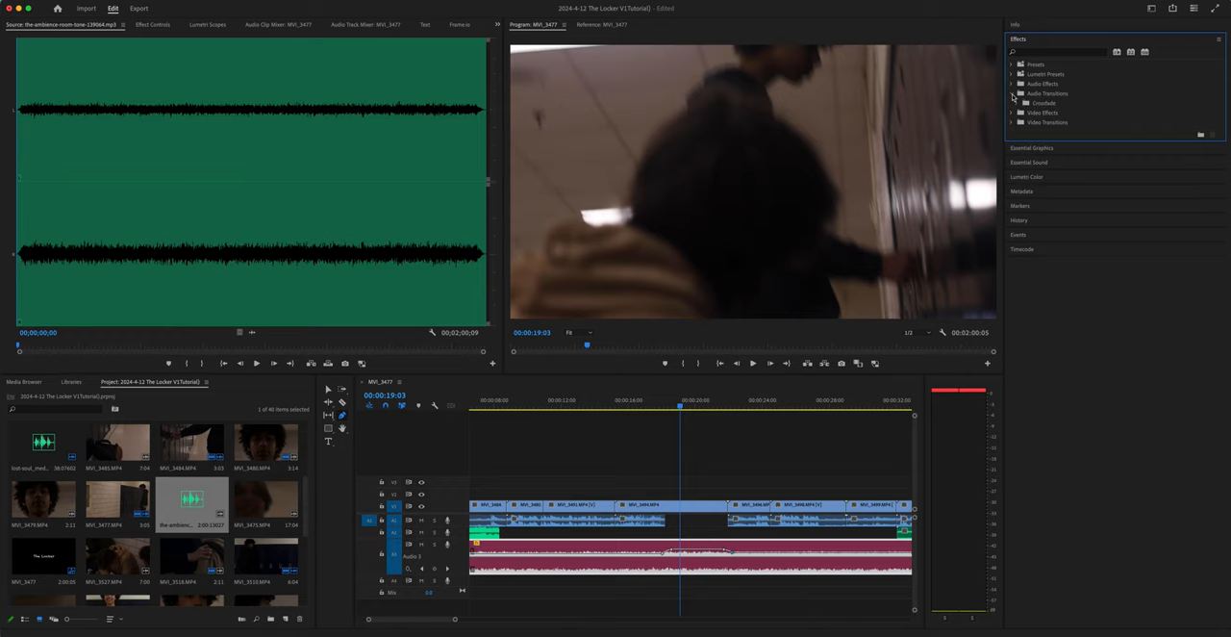
left_click(1012, 102)
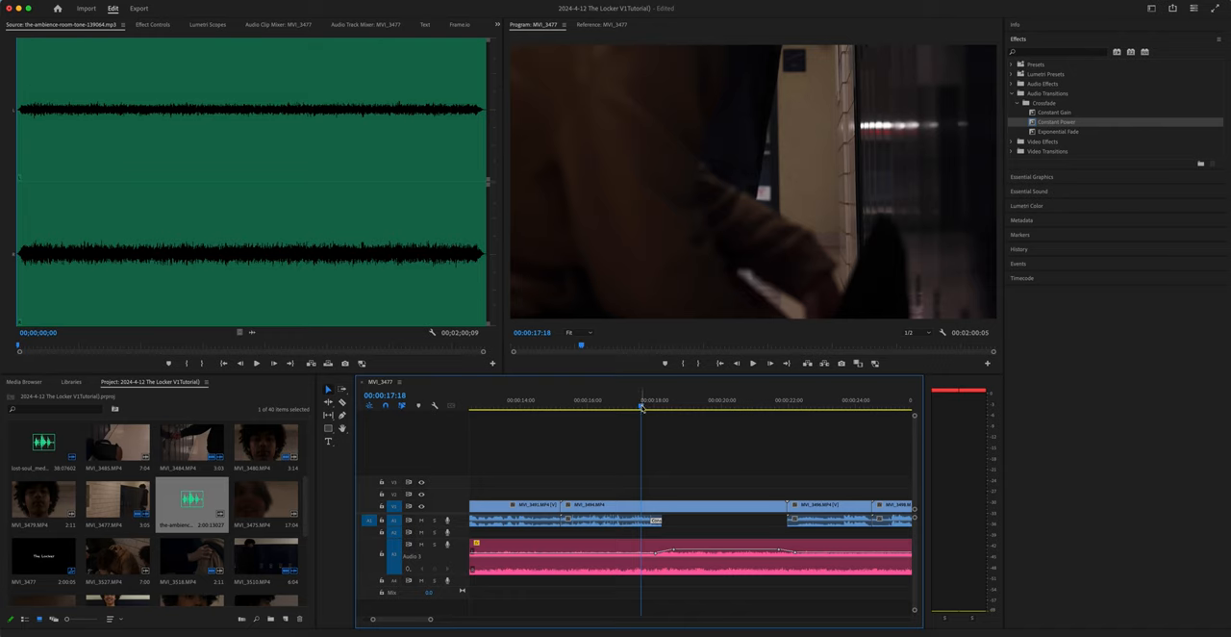
Play through the sequence with the clip audio track enlarged to review the waveforms
left_click(581, 400)
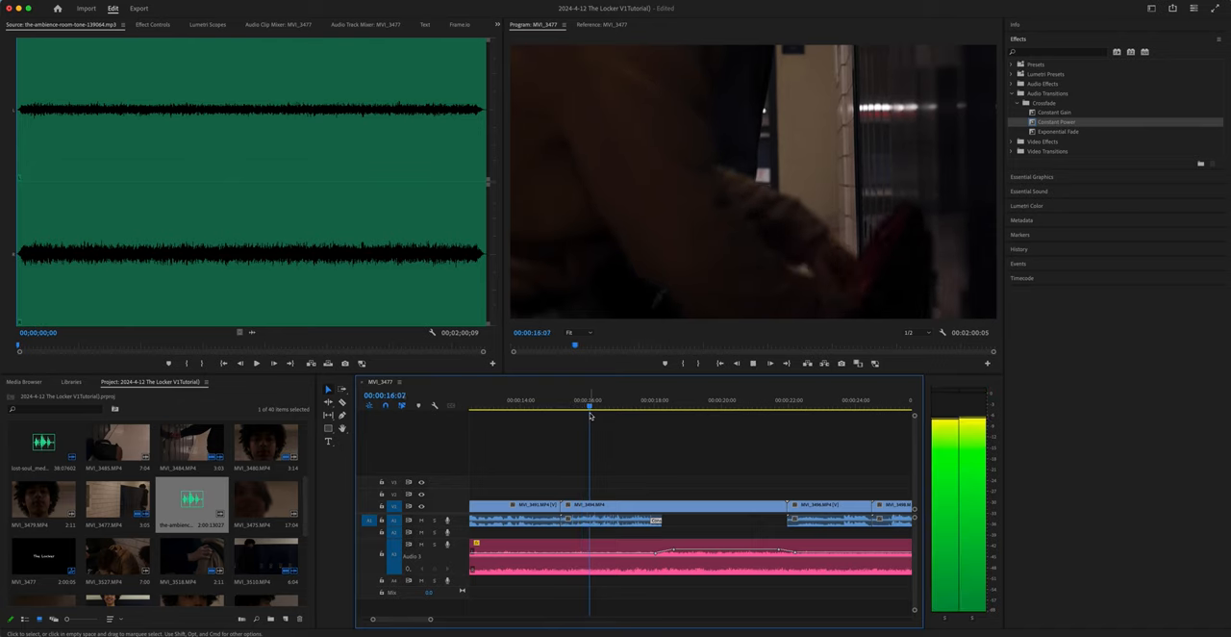
left_click(657, 400)
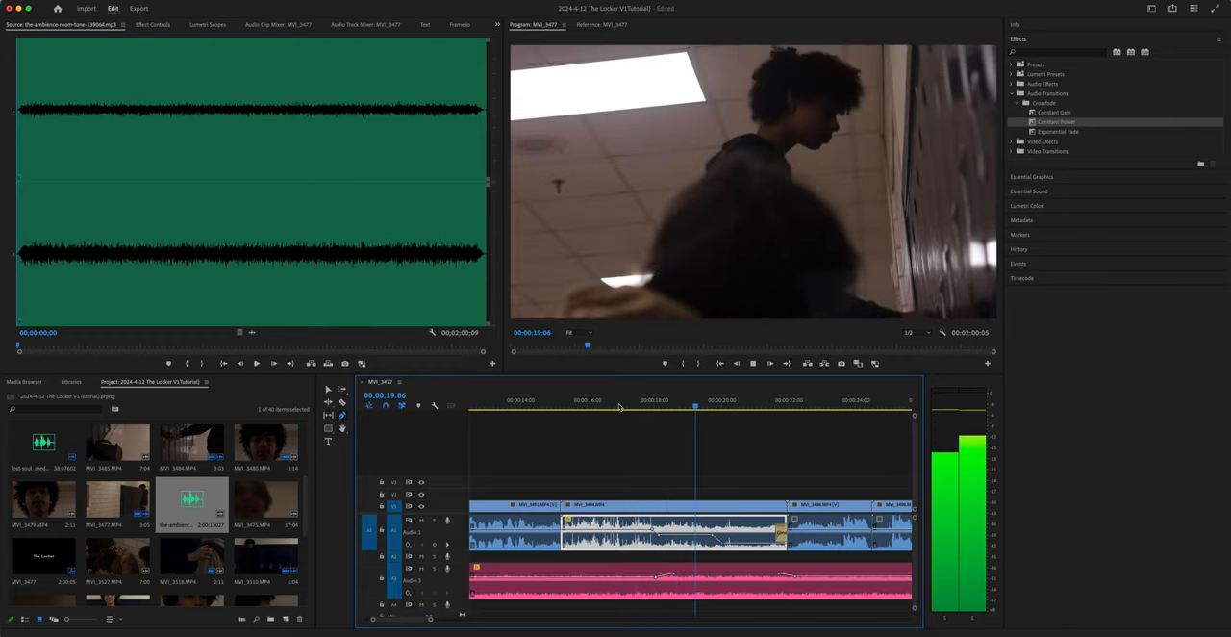
left_click(762, 400)
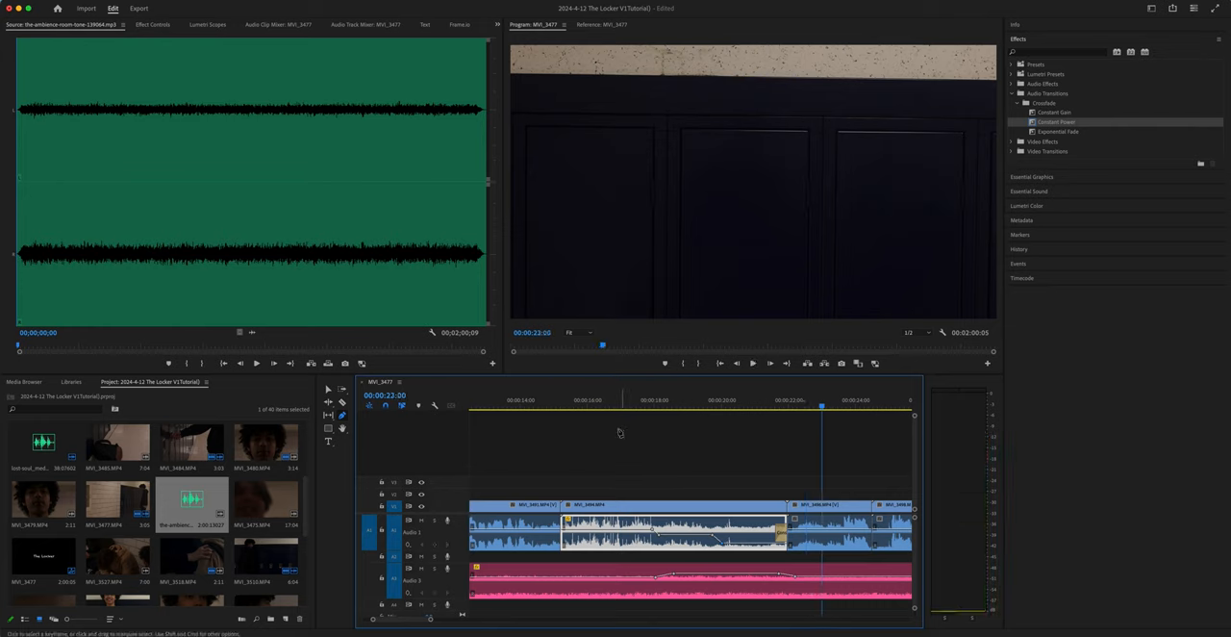
Play from the opening of the sequence to check the first clip's audio against the recording beneath
left_click(673, 400)
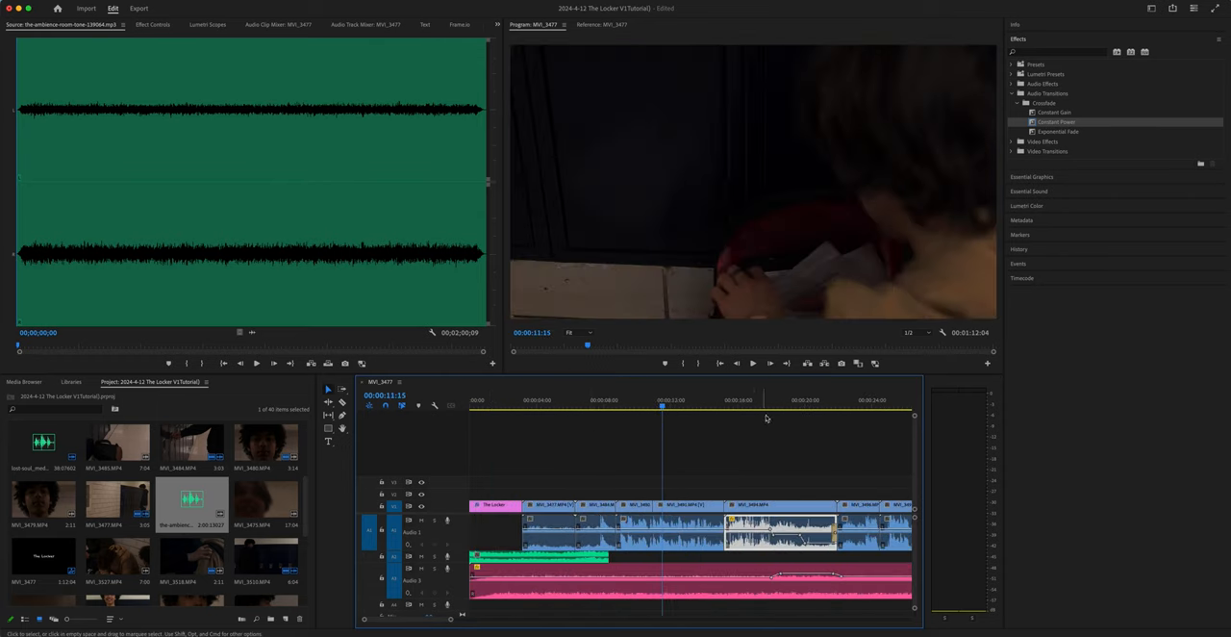
left_click(592, 400)
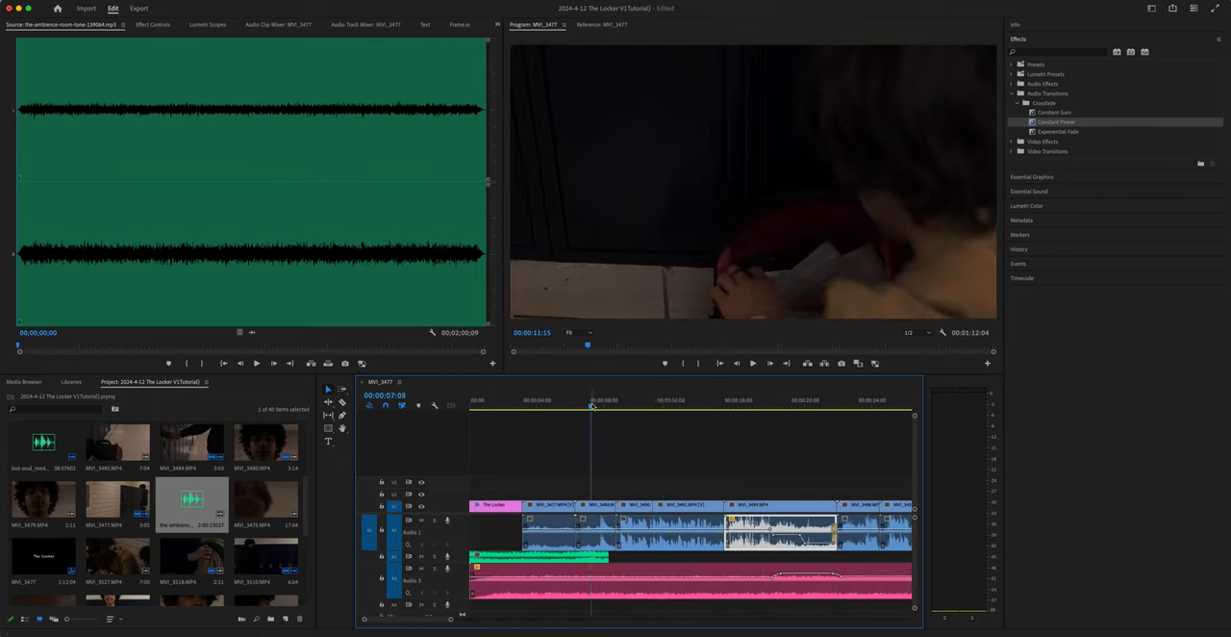
left_click(581, 404)
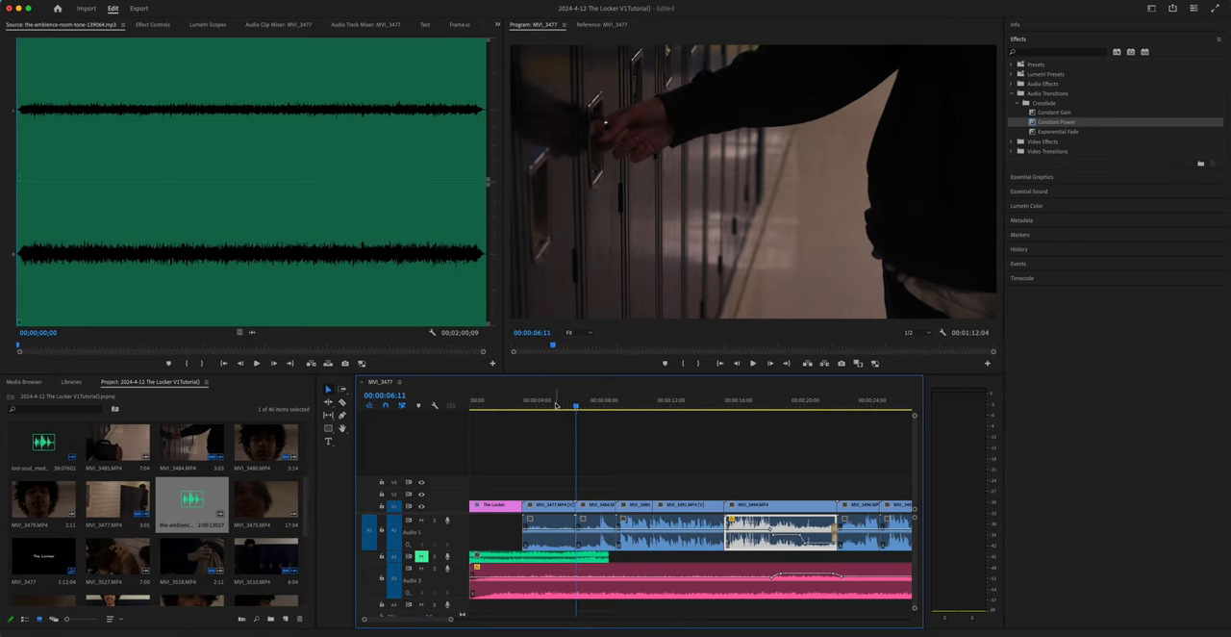
left_click(542, 404)
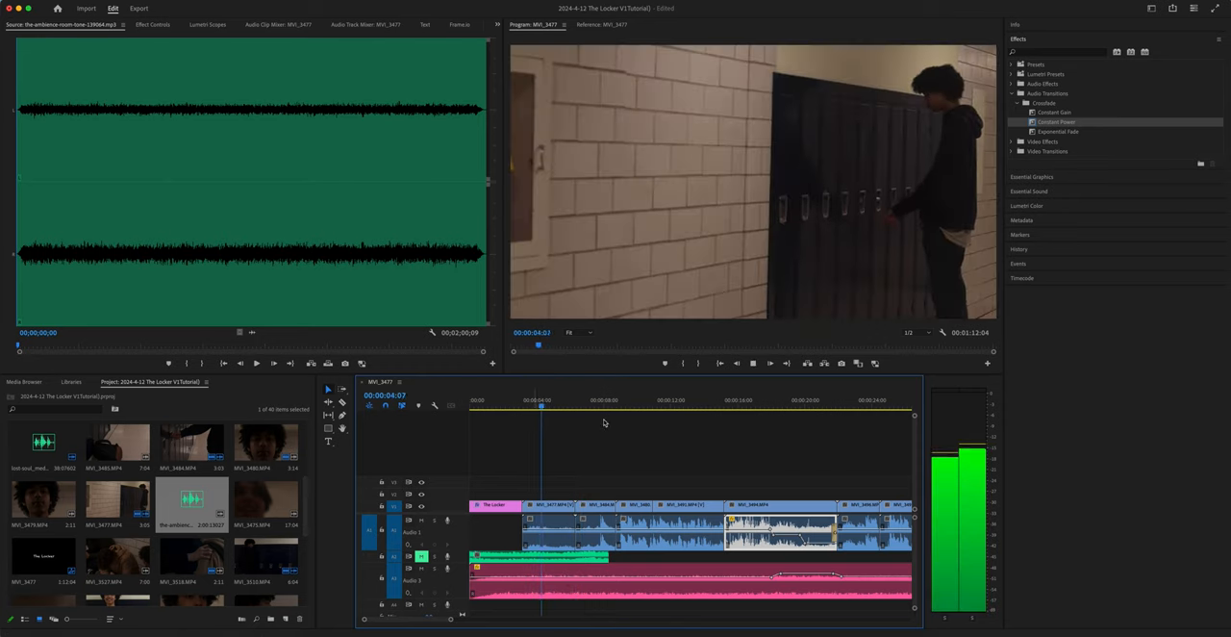
left_click(573, 416)
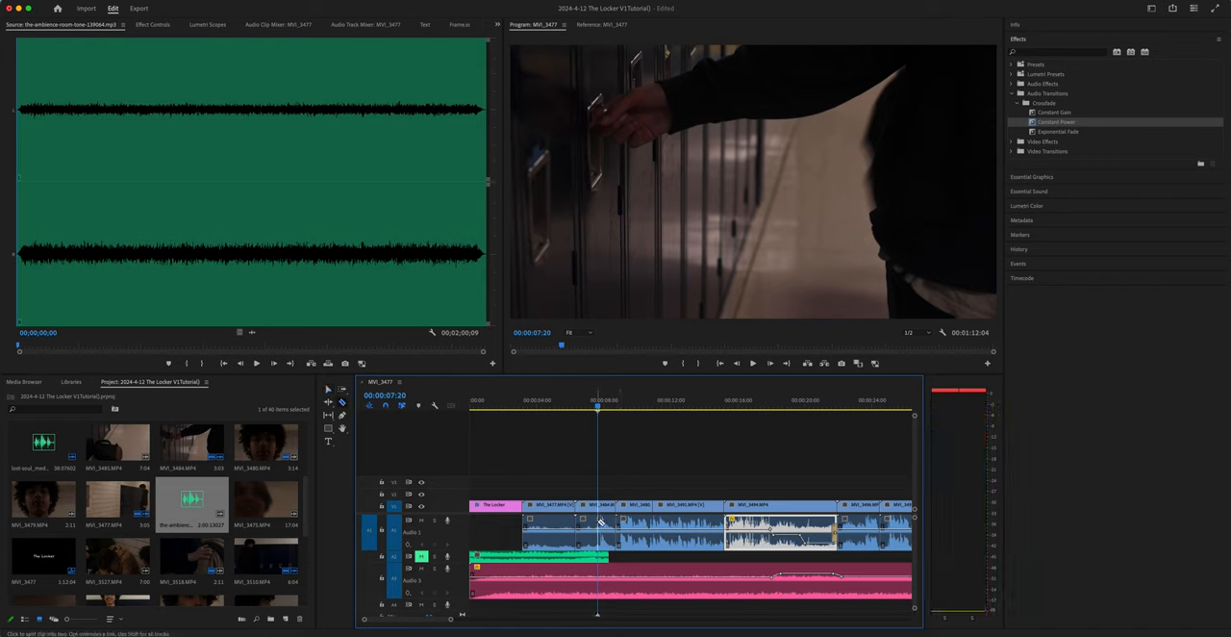
Trim back the first clip's audio head via its context options and play through the resulting transition
right_click(596, 520)
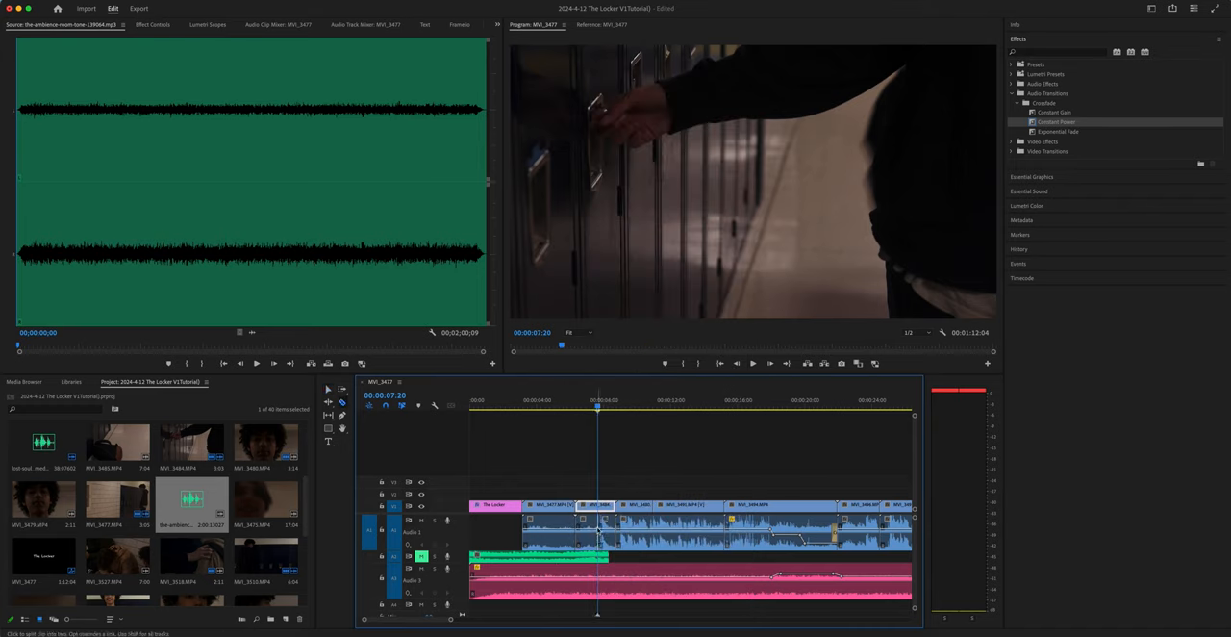
left_click(580, 523)
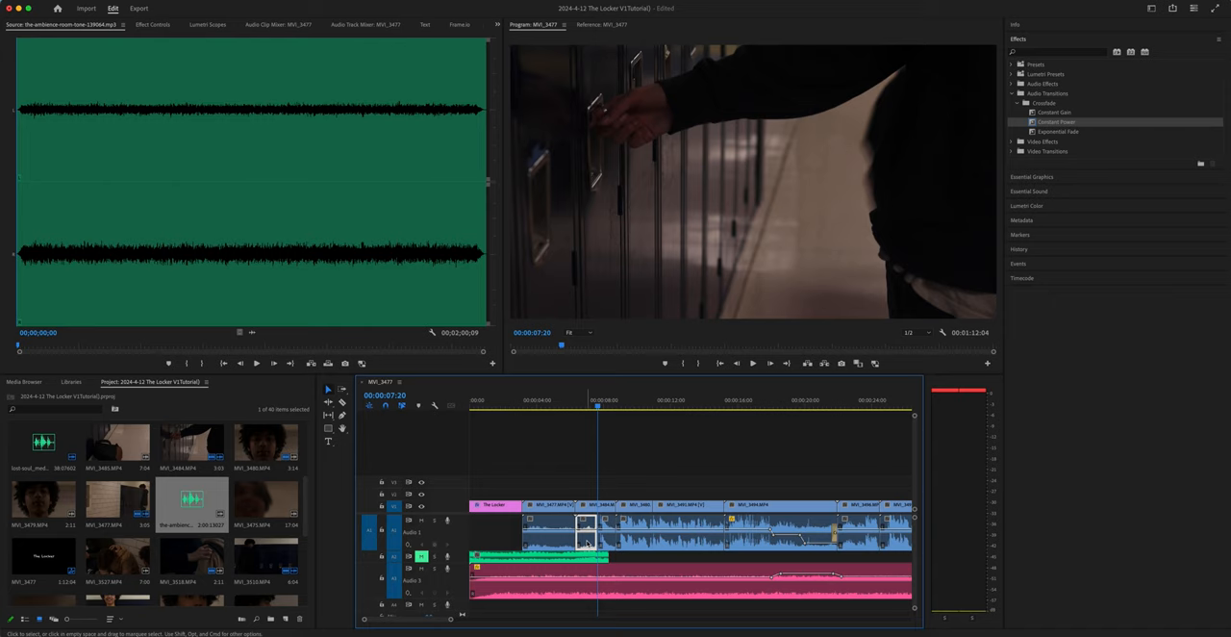
left_click(548, 527)
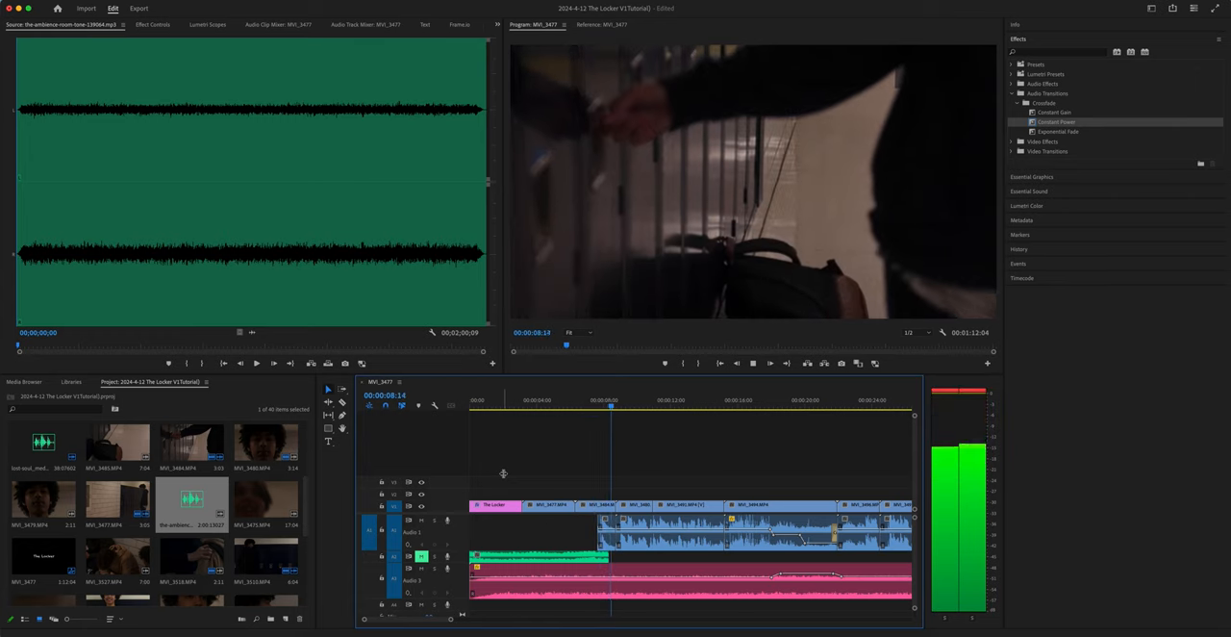
left_click(644, 400)
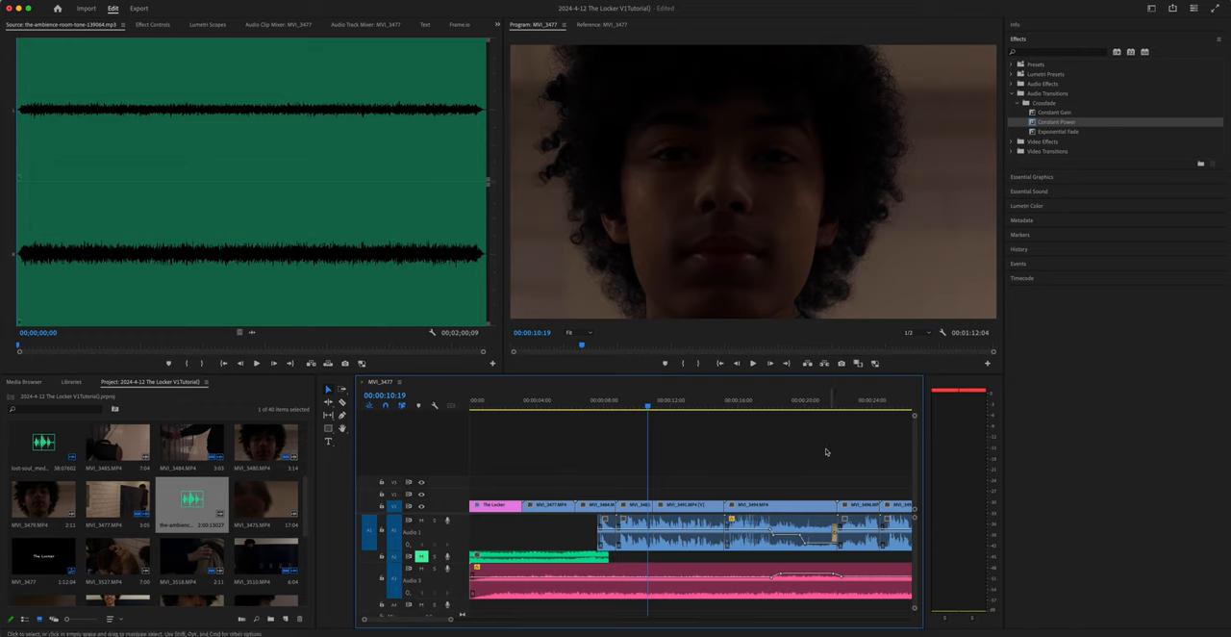
left_click(837, 404)
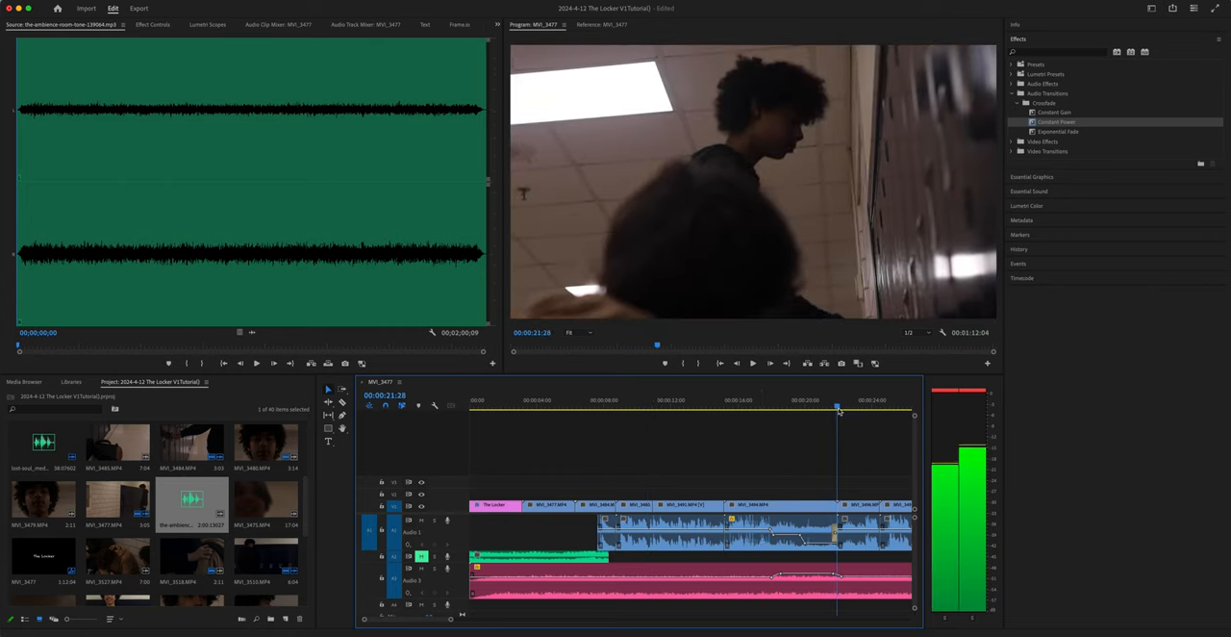